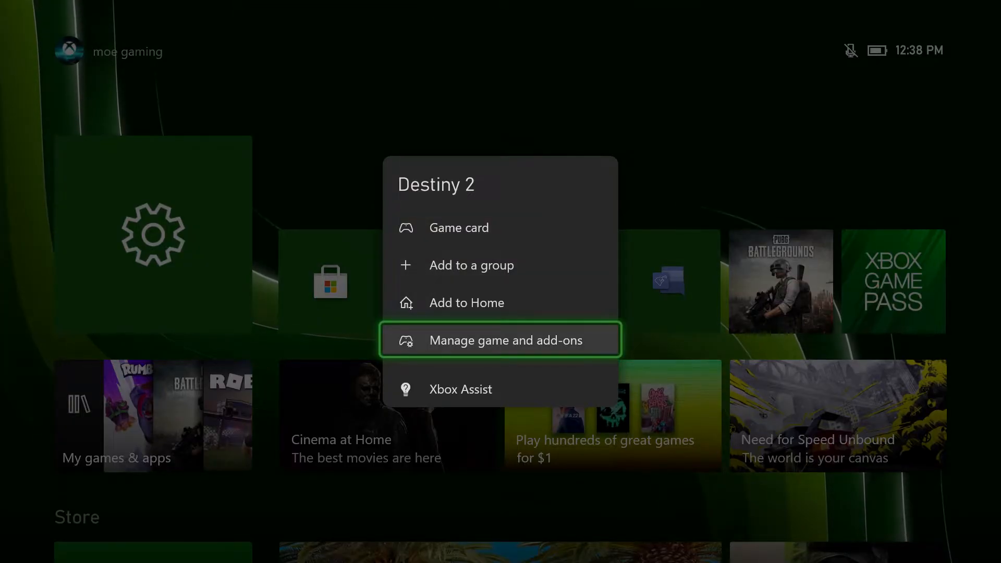
Step: Leave the Destiny 2 options menu and open My games & apps to list the eight installed games
{"action": "left_click", "coordinate": [503, 339]}
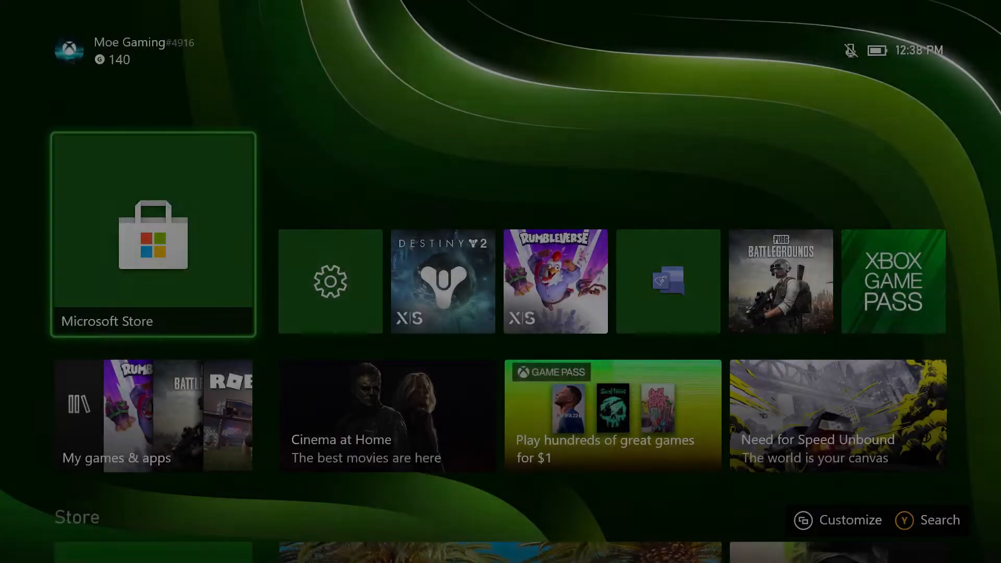
{"action": "left_click", "coordinate": [116, 415]}
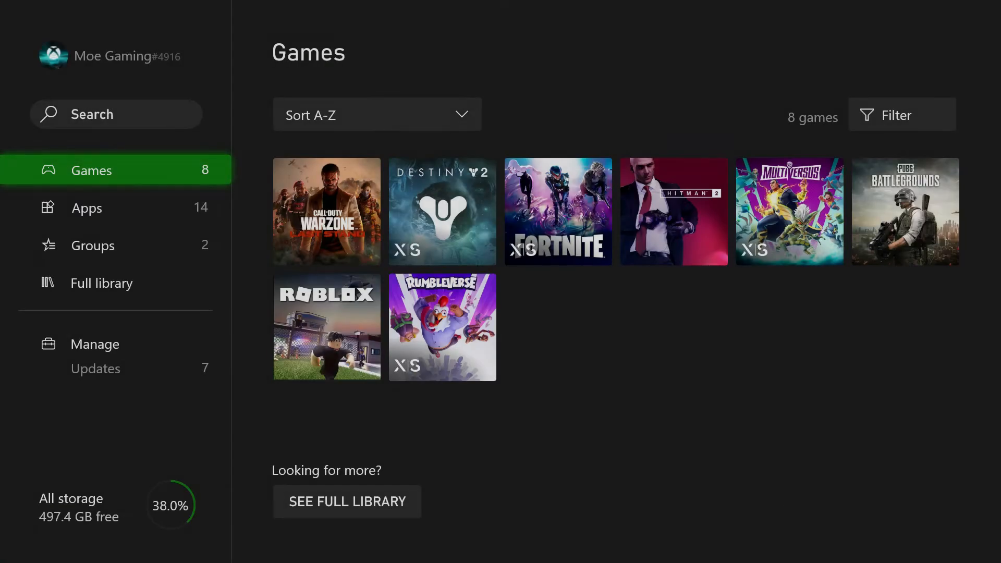